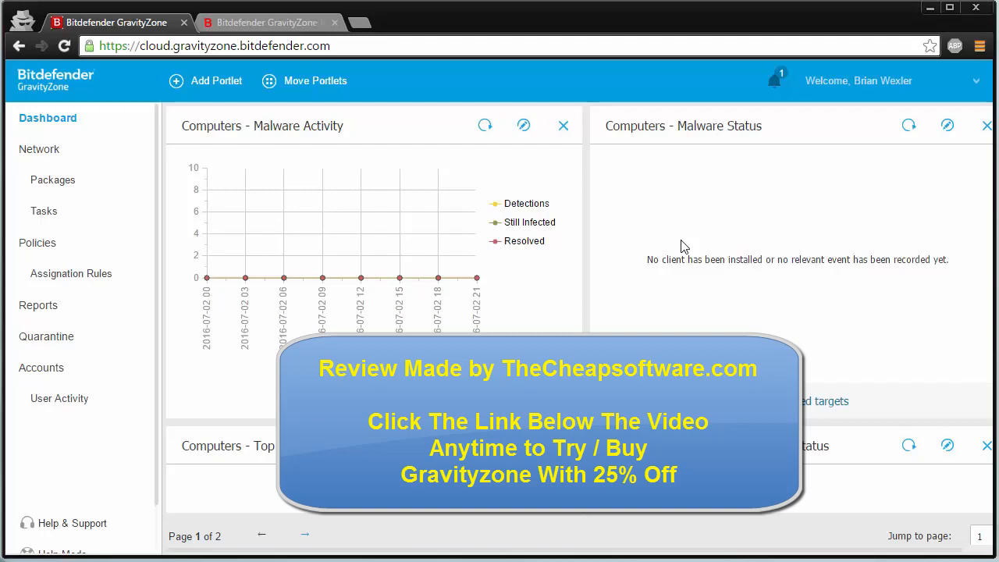
Step: Scroll down and back up through the dashboard's empty malware and protection portlets
{"action": "scroll", "scroll_direction": "down", "scroll_amount": 3}
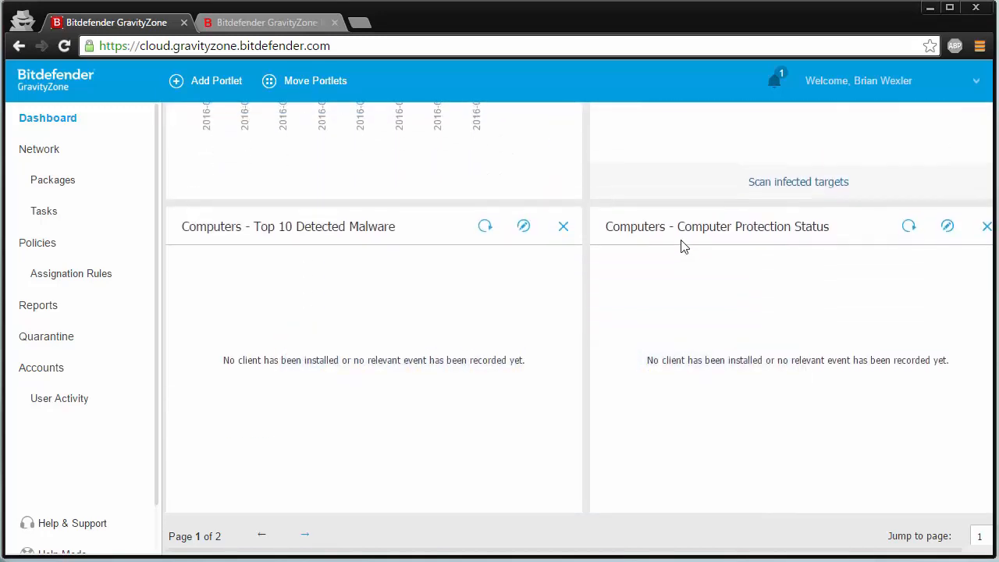
{"action": "scroll", "scroll_direction": "up", "scroll_amount": 3}
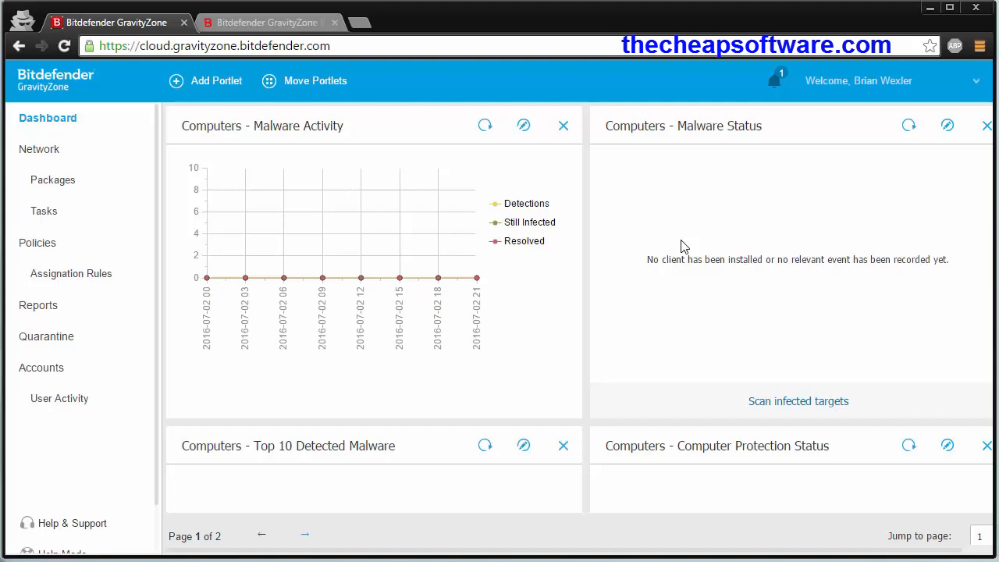
{"action": "mouse_move", "coordinate": [88, 204]}
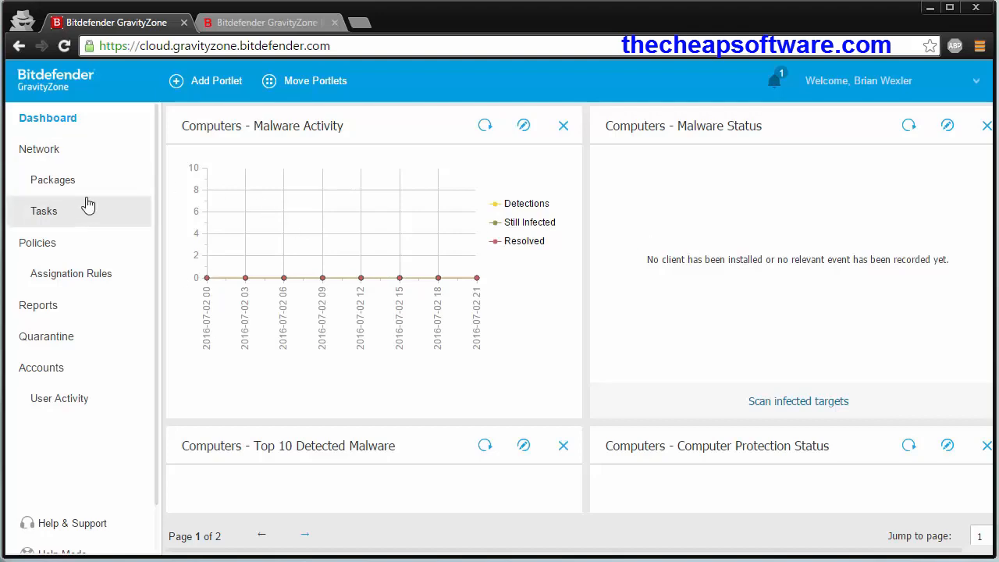
{"action": "mouse_move", "coordinate": [86, 150]}
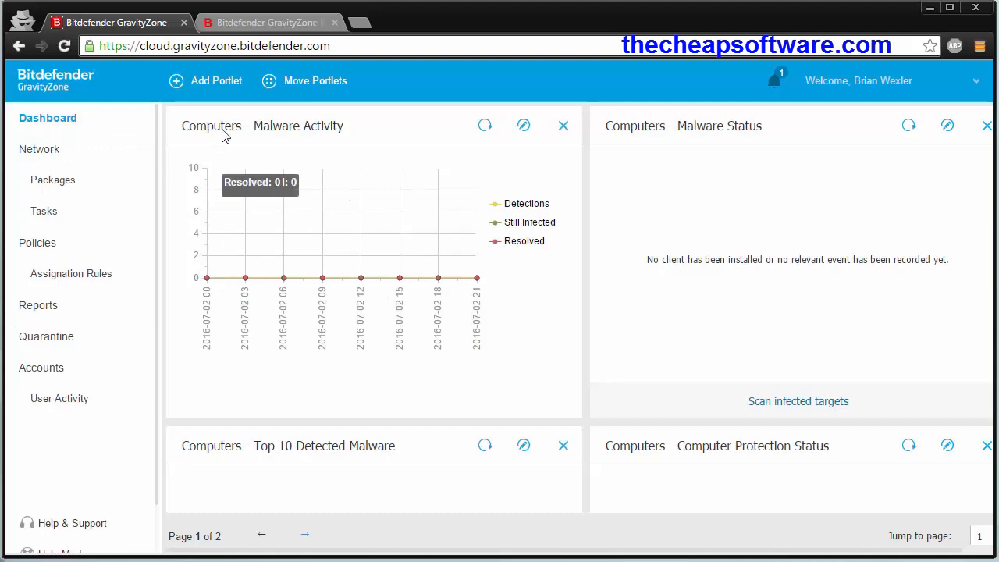
{"action": "mouse_move", "coordinate": [297, 284]}
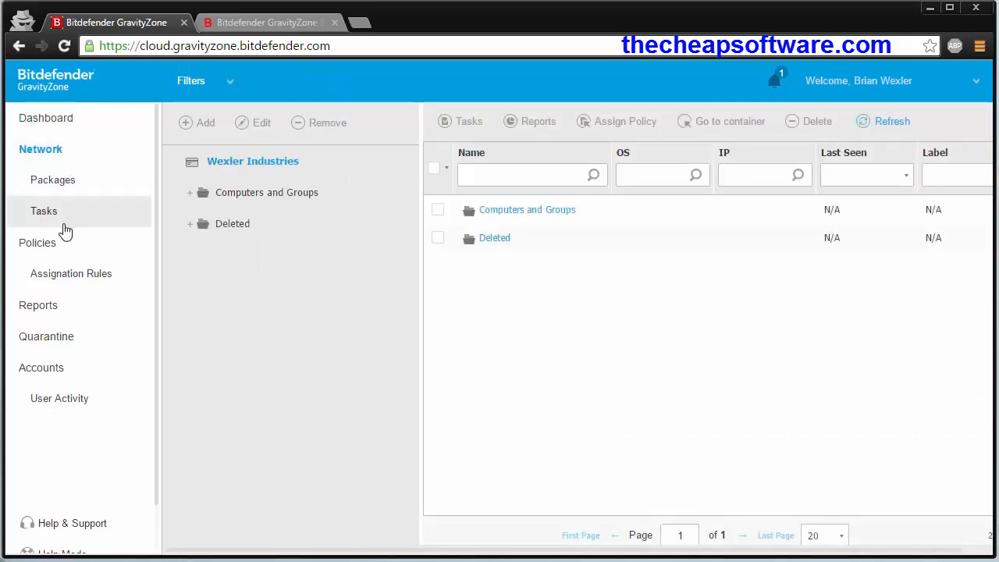
Step: Review the Policies, Assignation Rules and Quarantine pages from the sidebar
{"action": "left_click", "coordinate": [39, 243]}
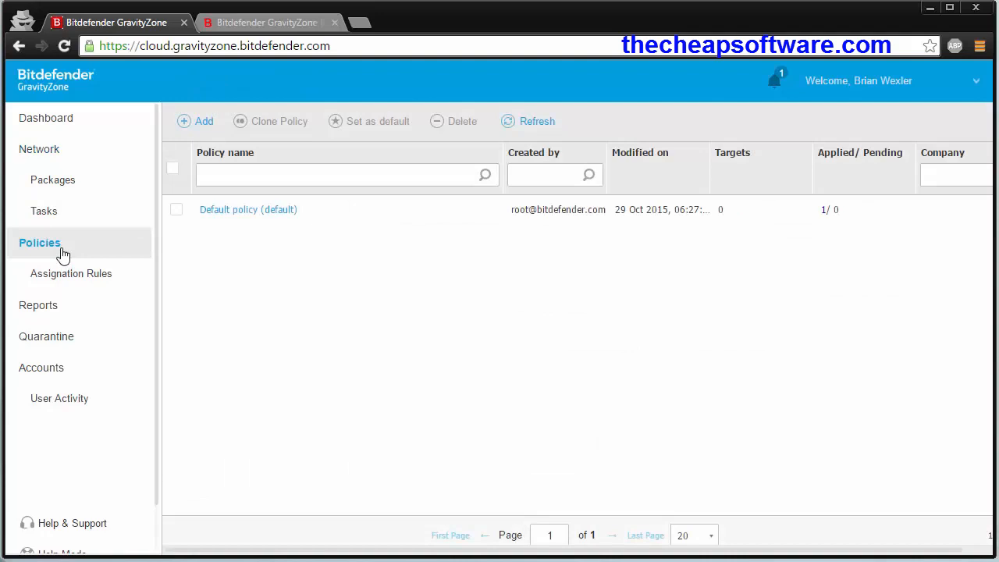
{"action": "left_click", "coordinate": [71, 273]}
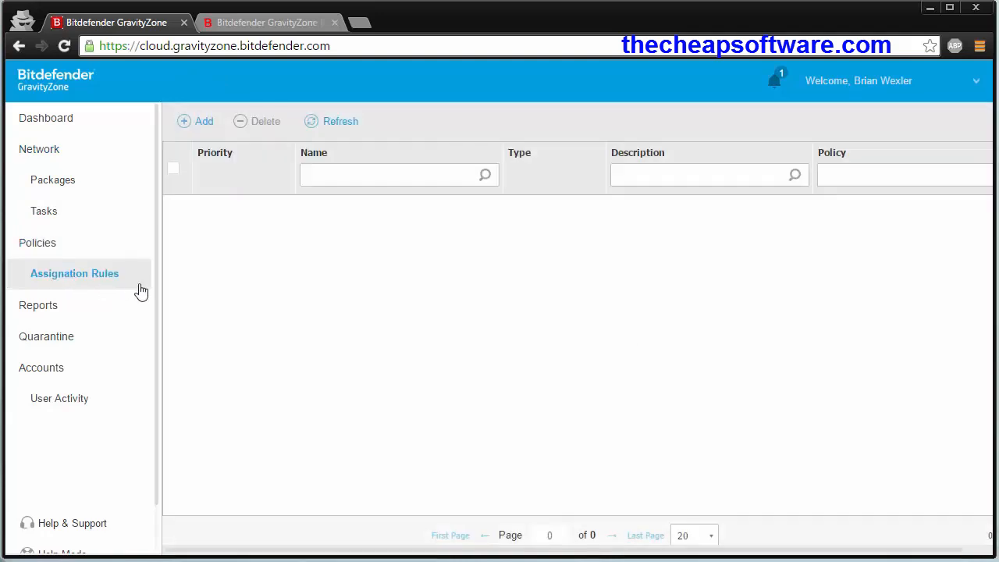
{"action": "mouse_move", "coordinate": [122, 318]}
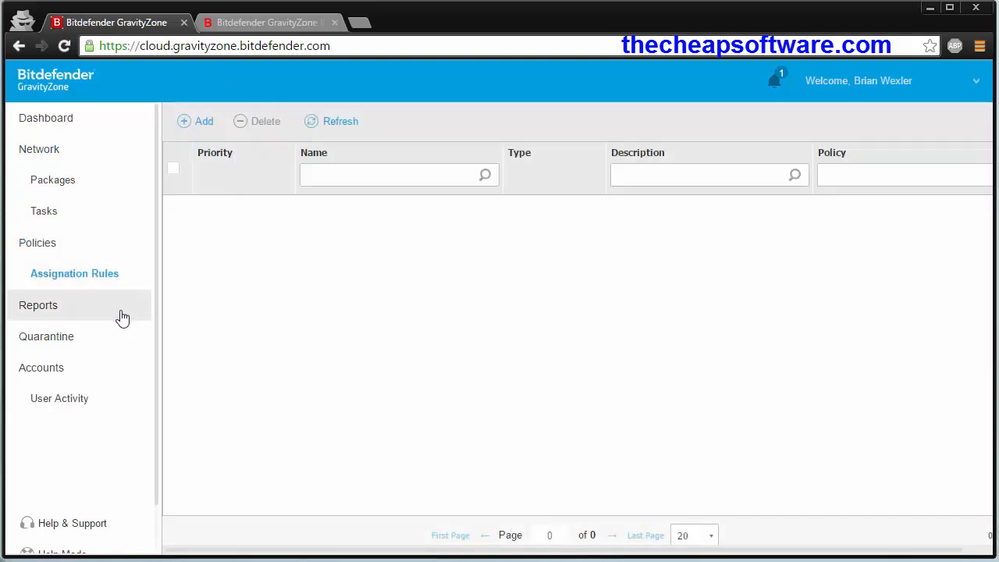
{"action": "left_click", "coordinate": [46, 337]}
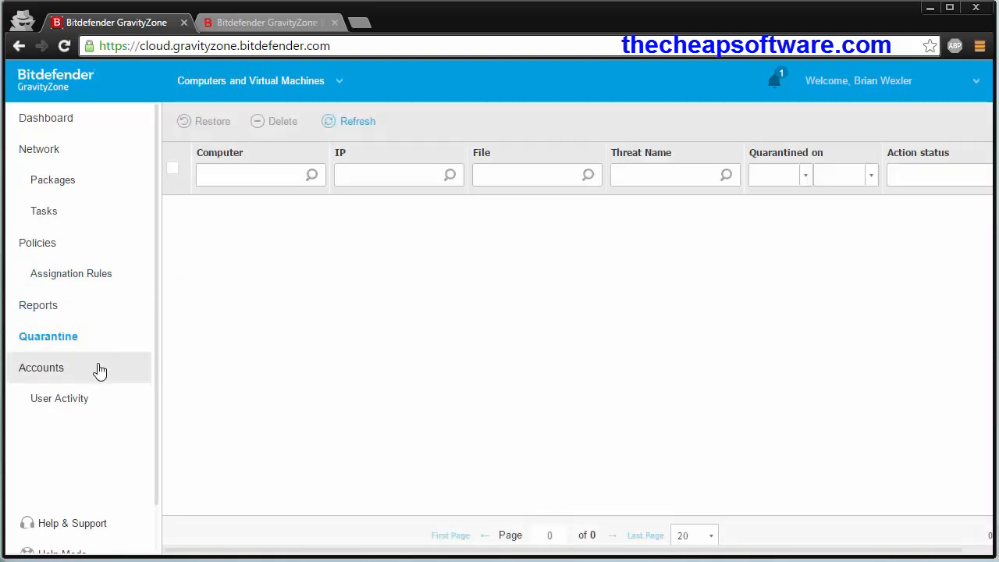
Step: View the Accounts list, then return to the Dashboard overview
{"action": "left_click", "coordinate": [41, 369]}
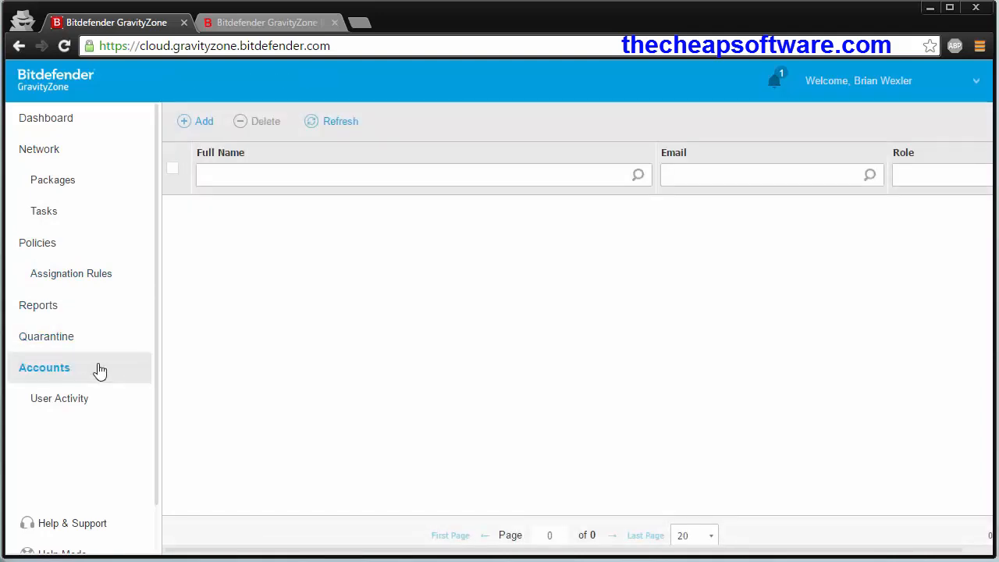
{"action": "left_click", "coordinate": [46, 119]}
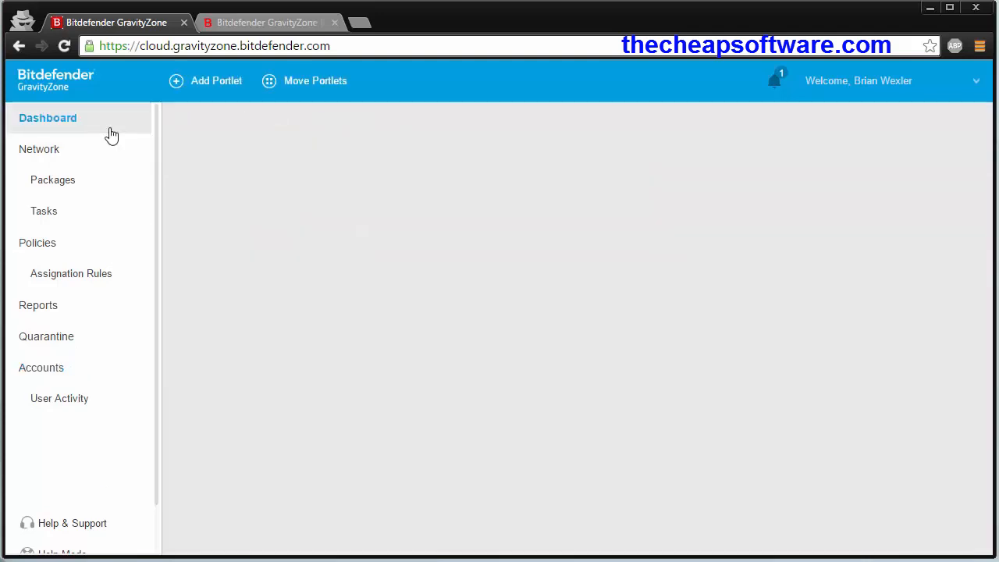
{"action": "left_click", "coordinate": [47, 119]}
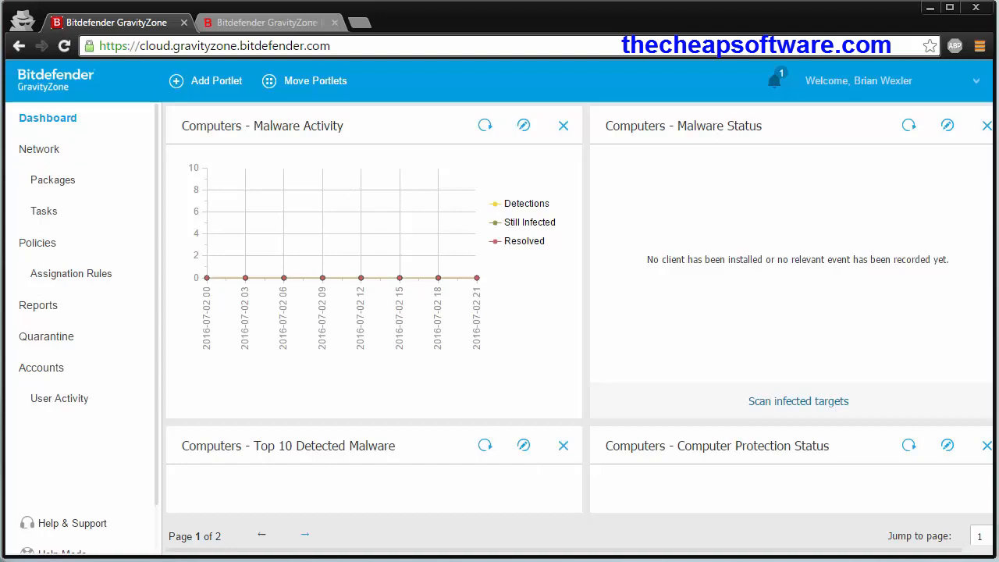
{"action": "mouse_move", "coordinate": [930, 9]}
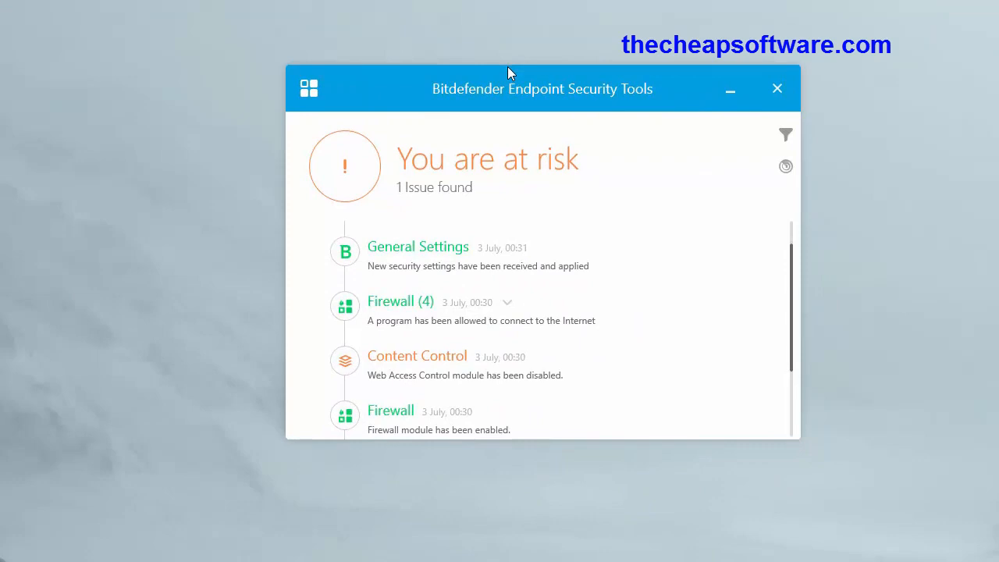
{"action": "mouse_move", "coordinate": [593, 194]}
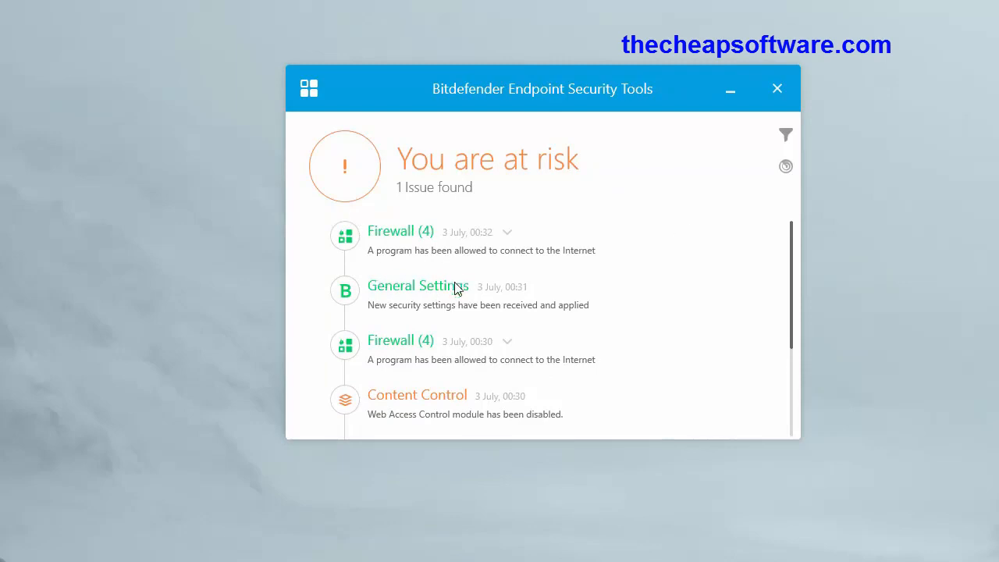
Step: Inspect the antimalware issue details in the event log and return to the main event list
{"action": "scroll", "scroll_direction": "down", "scroll_amount": 3}
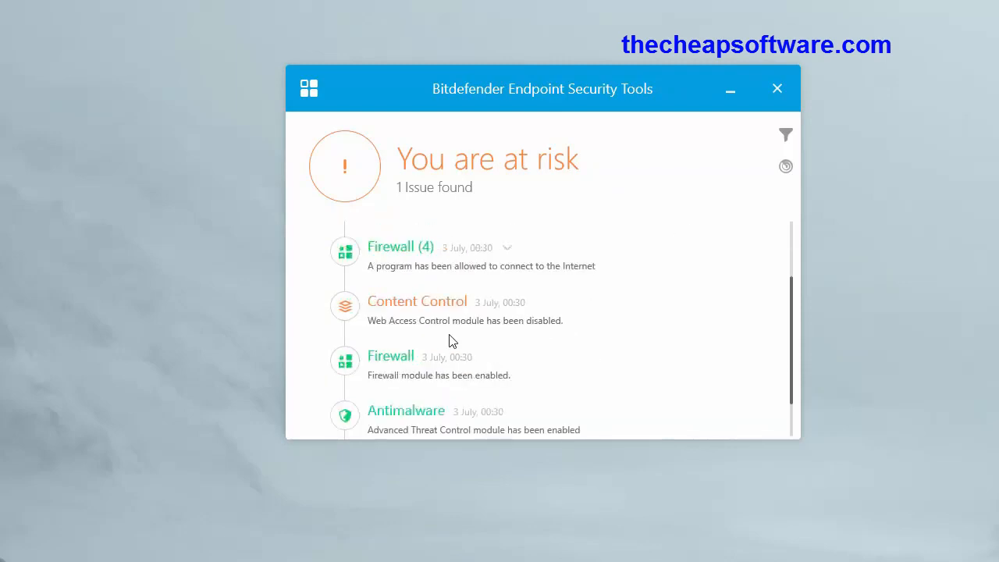
{"action": "left_click", "coordinate": [785, 166]}
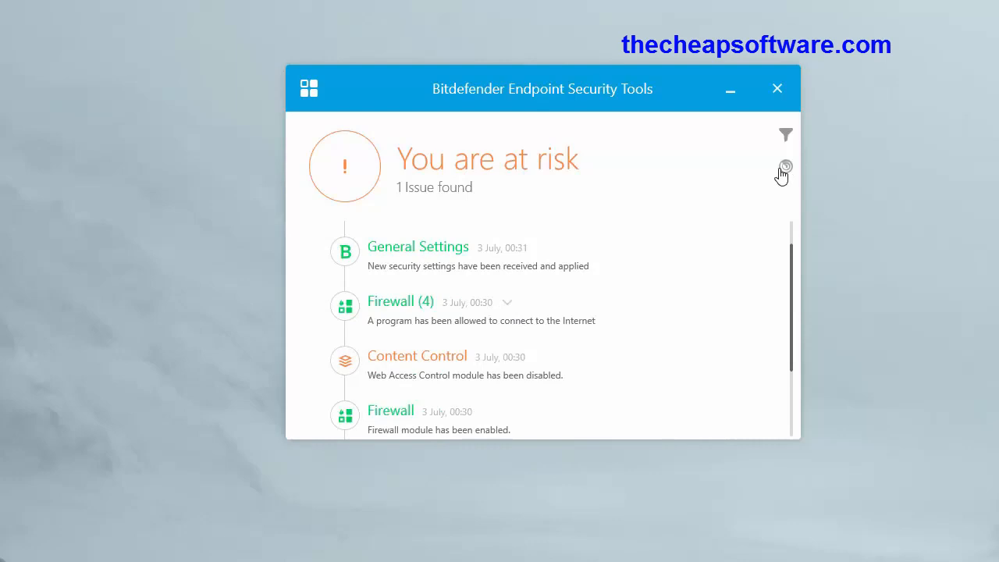
{"action": "mouse_move", "coordinate": [778, 137]}
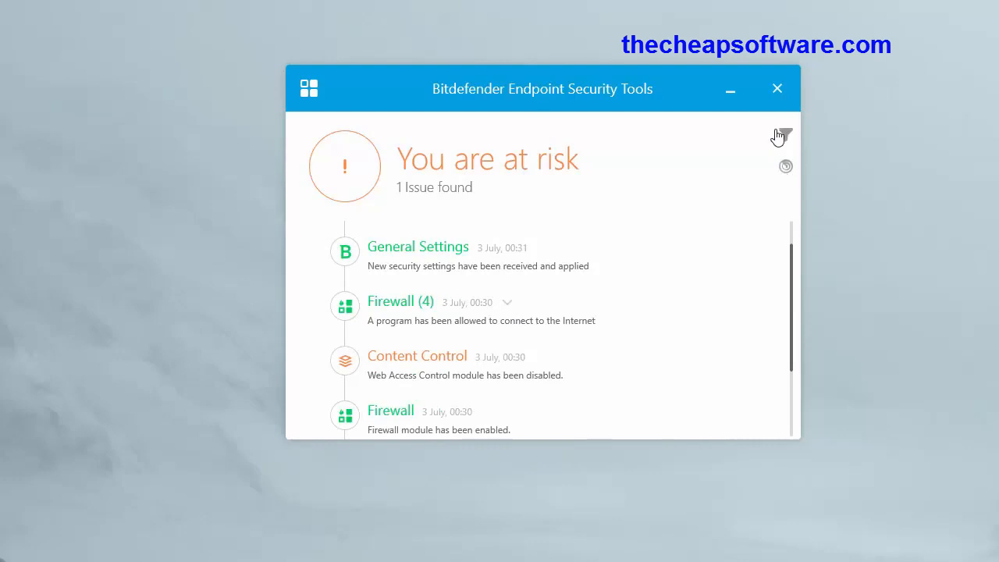
{"action": "mouse_move", "coordinate": [325, 262]}
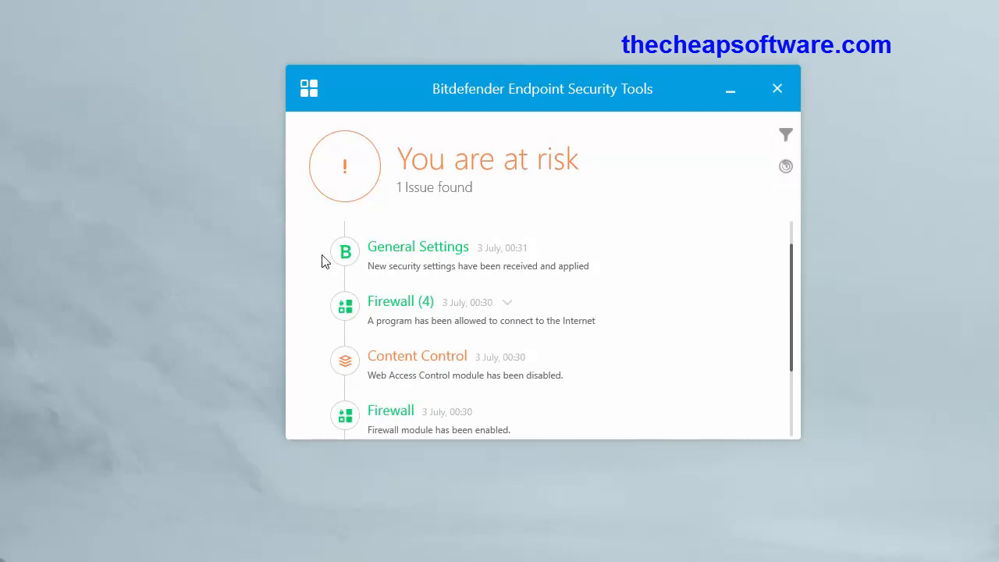
{"action": "scroll", "scroll_direction": "down", "scroll_amount": 3}
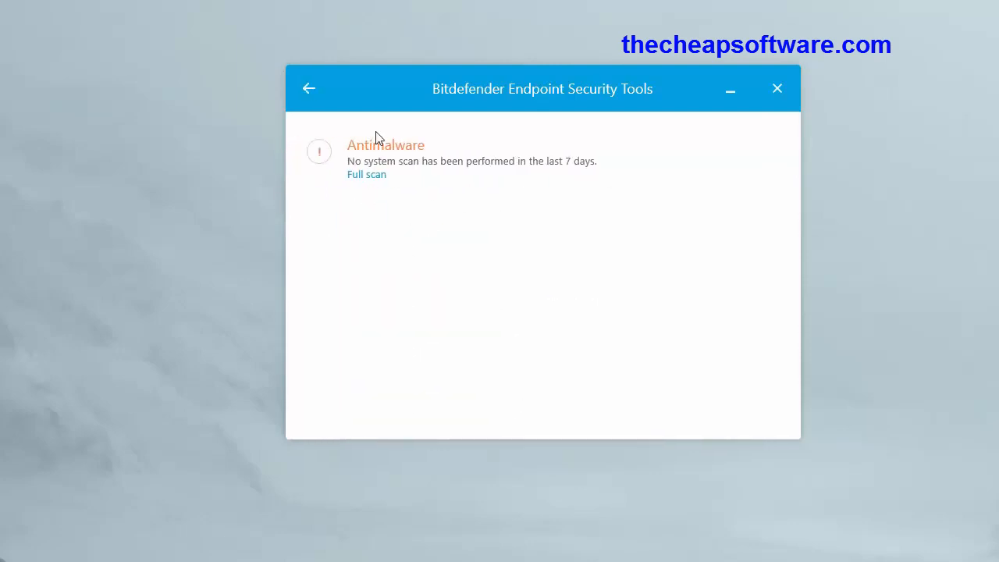
{"action": "left_click", "coordinate": [309, 87]}
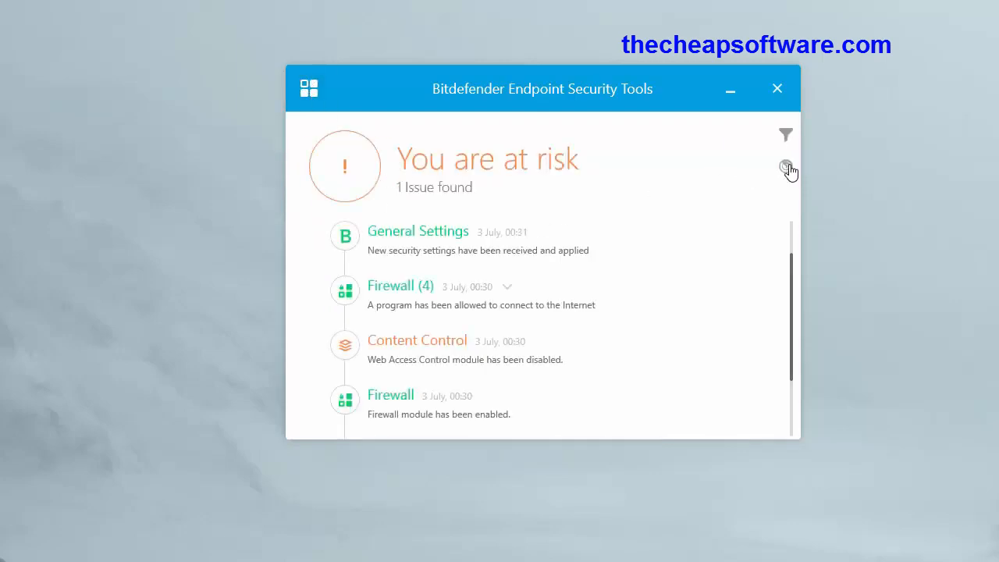
Step: Expand and collapse the Firewall (4) event, then bring up the event-list Filters panel
{"action": "left_click", "coordinate": [508, 287]}
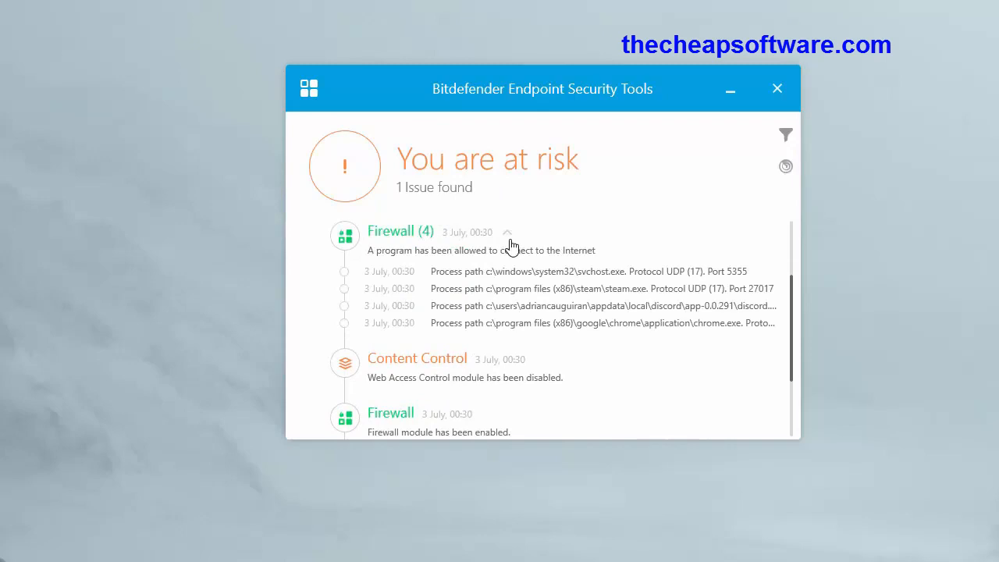
{"action": "left_click", "coordinate": [506, 231]}
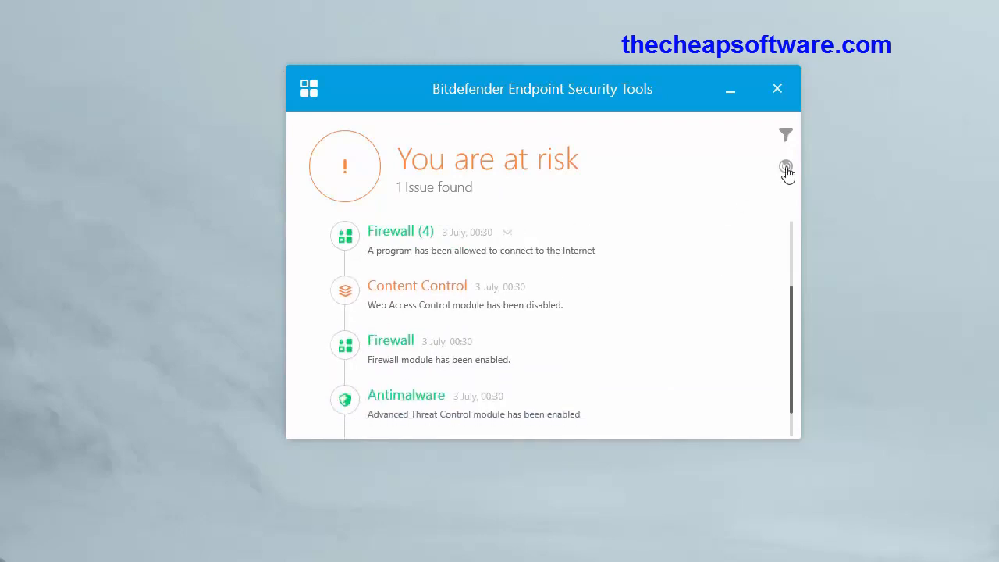
{"action": "left_click", "coordinate": [786, 170]}
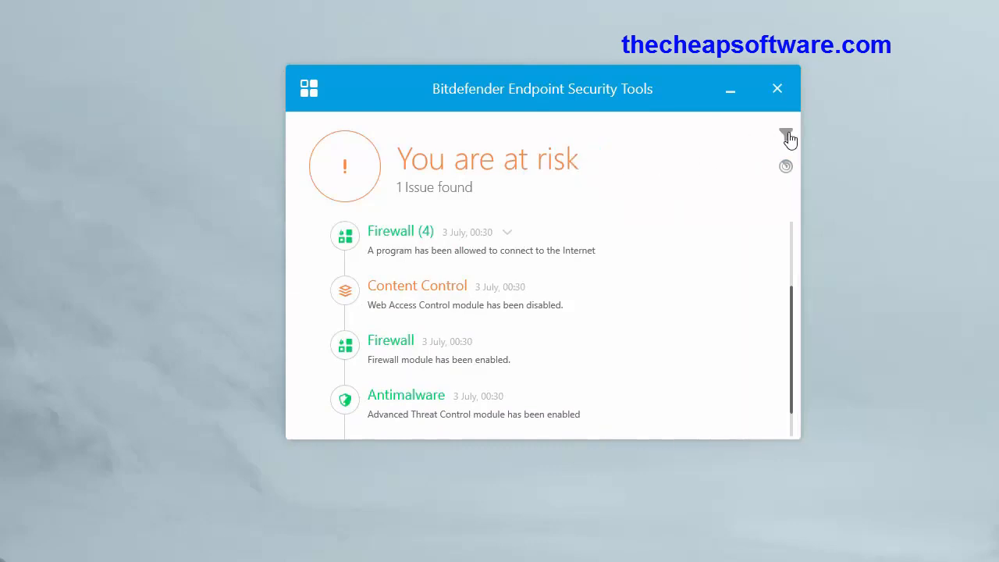
{"action": "left_click", "coordinate": [787, 134]}
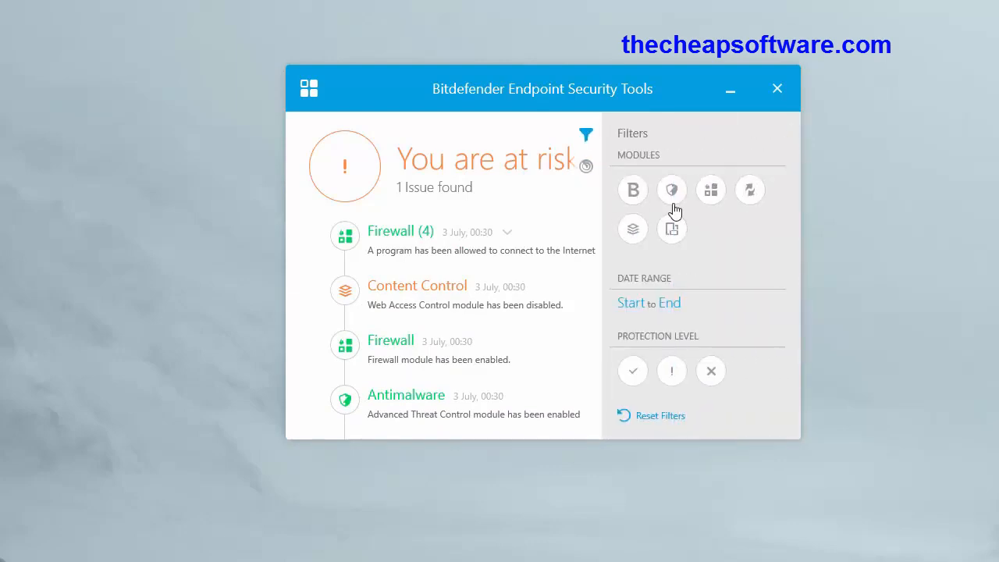
{"action": "mouse_move", "coordinate": [624, 316]}
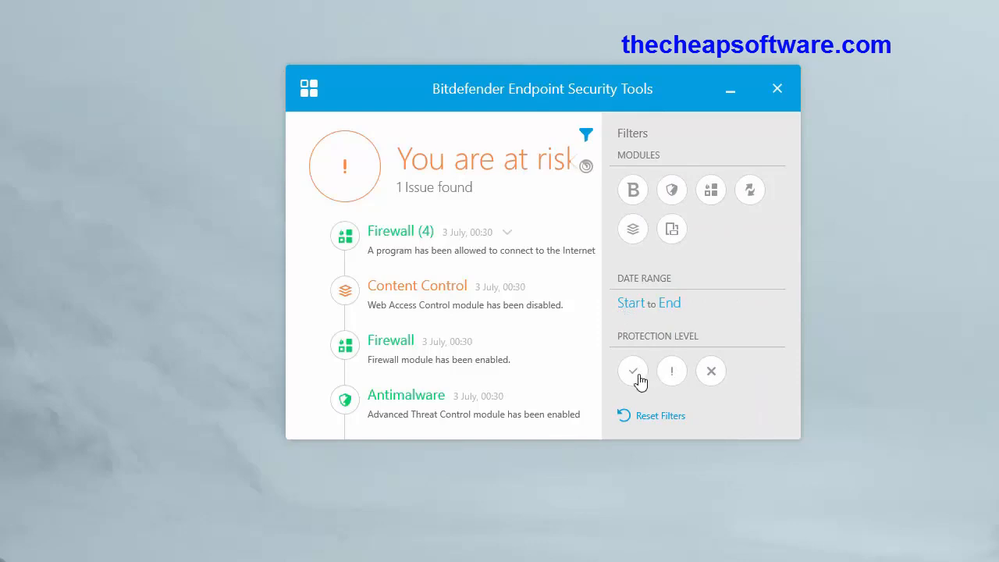
{"action": "mouse_move", "coordinate": [600, 343]}
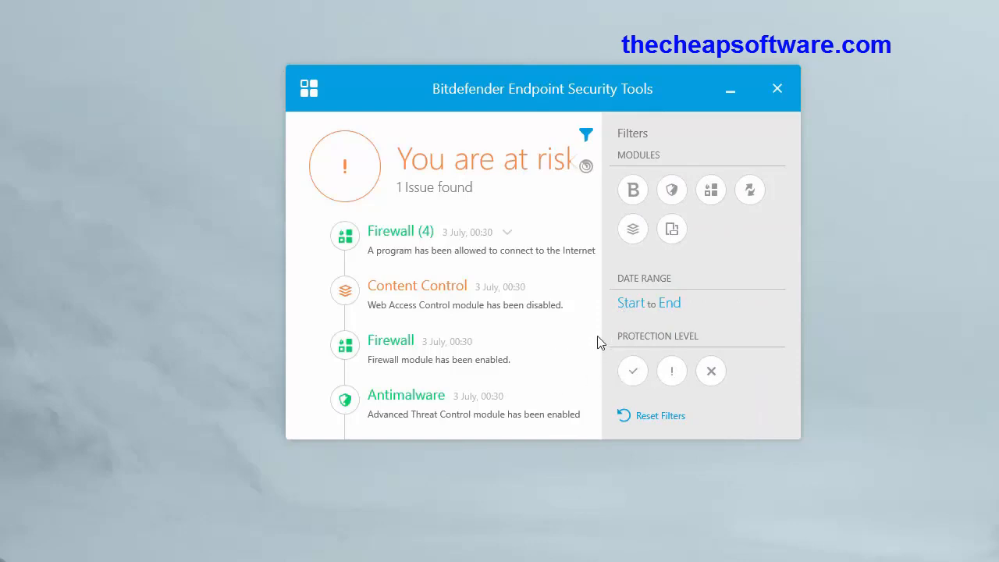
{"action": "mouse_move", "coordinate": [526, 449]}
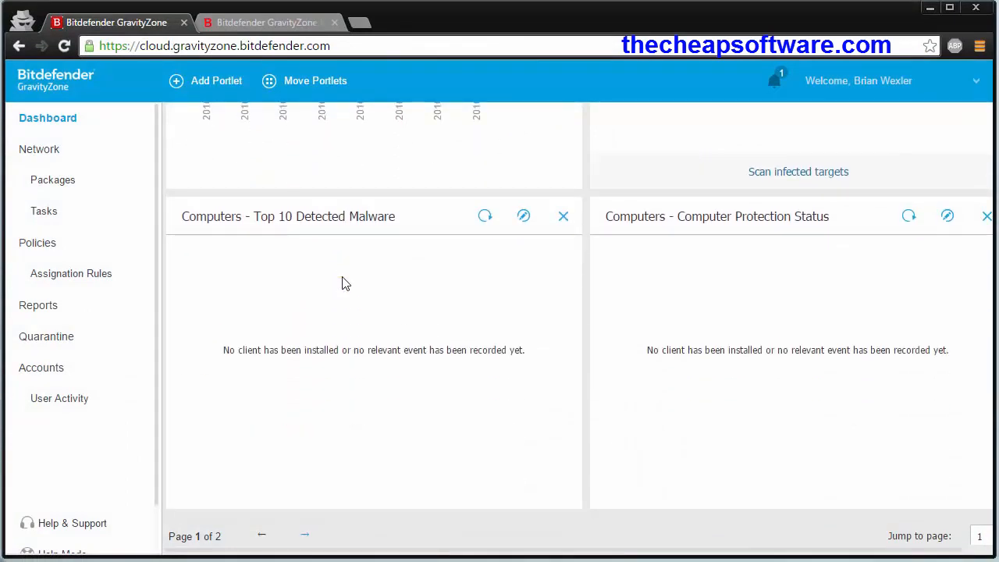
{"action": "mouse_move", "coordinate": [743, 312]}
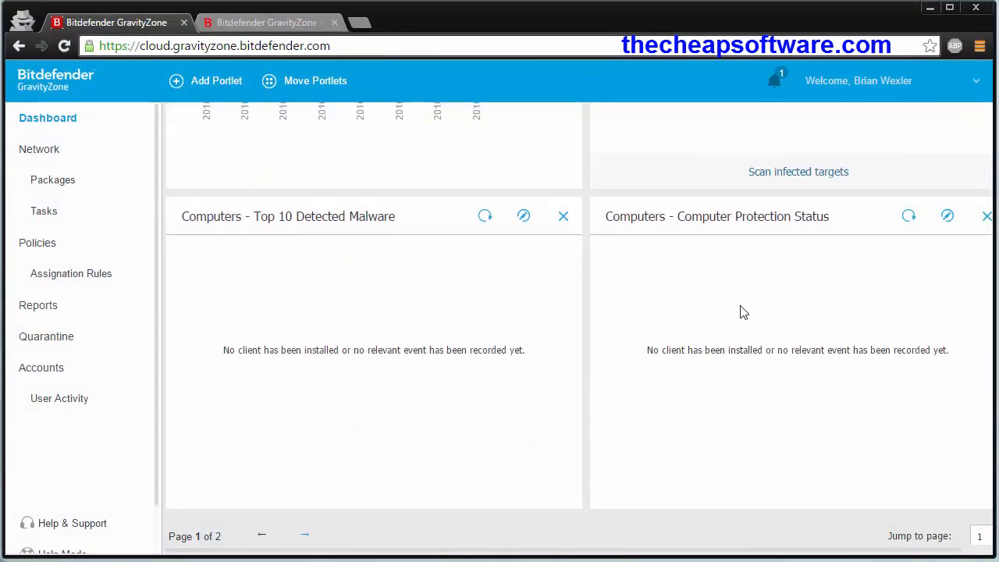
{"action": "scroll", "scroll_direction": "up", "scroll_amount": 3}
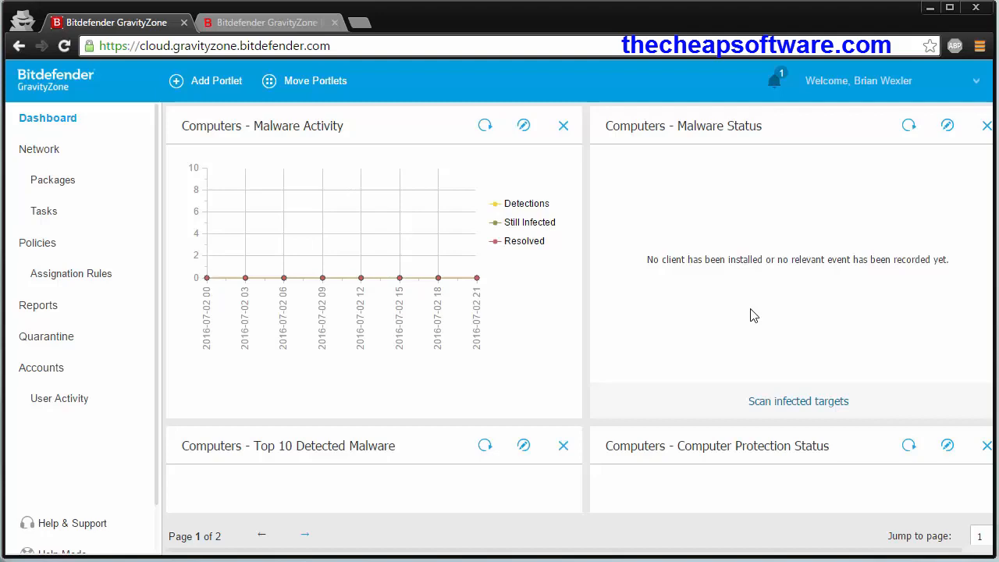
{"action": "mouse_move", "coordinate": [259, 75]}
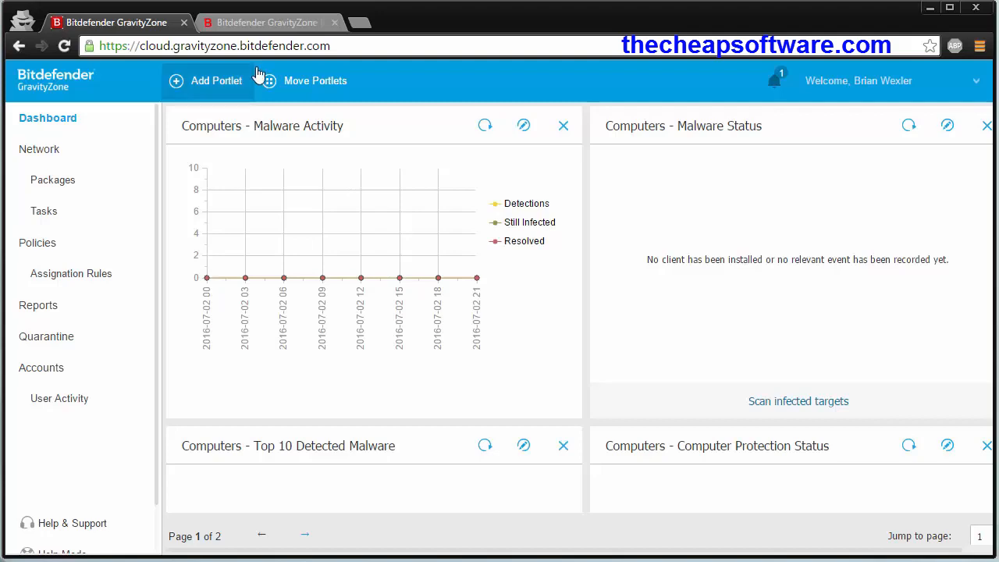
{"action": "left_click", "coordinate": [265, 22]}
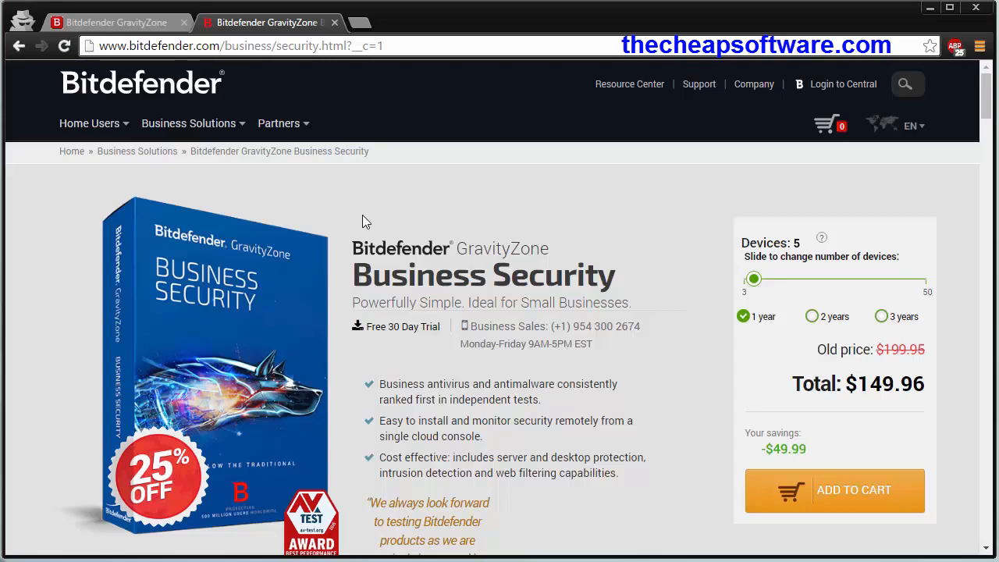
{"action": "scroll", "scroll_direction": "down", "scroll_amount": 3}
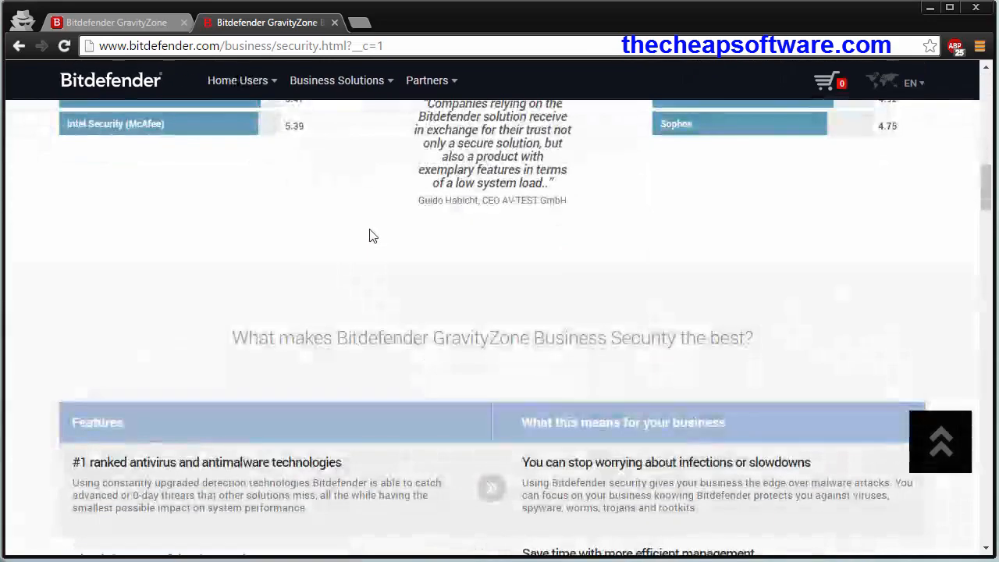
{"action": "scroll", "scroll_direction": "down", "scroll_amount": 3}
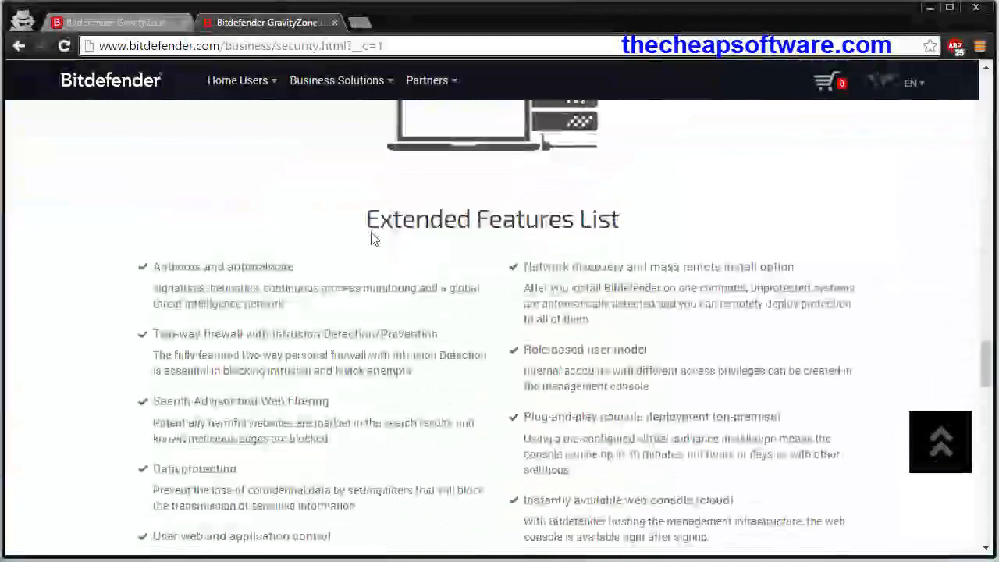
{"action": "scroll", "scroll_direction": "down", "scroll_amount": 3}
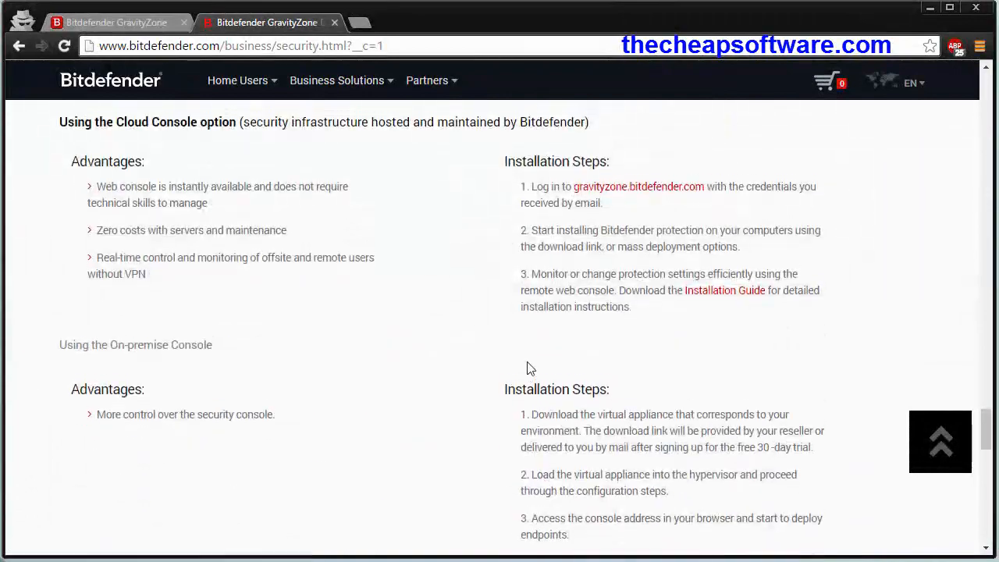
{"action": "scroll", "scroll_direction": "up", "scroll_amount": 3}
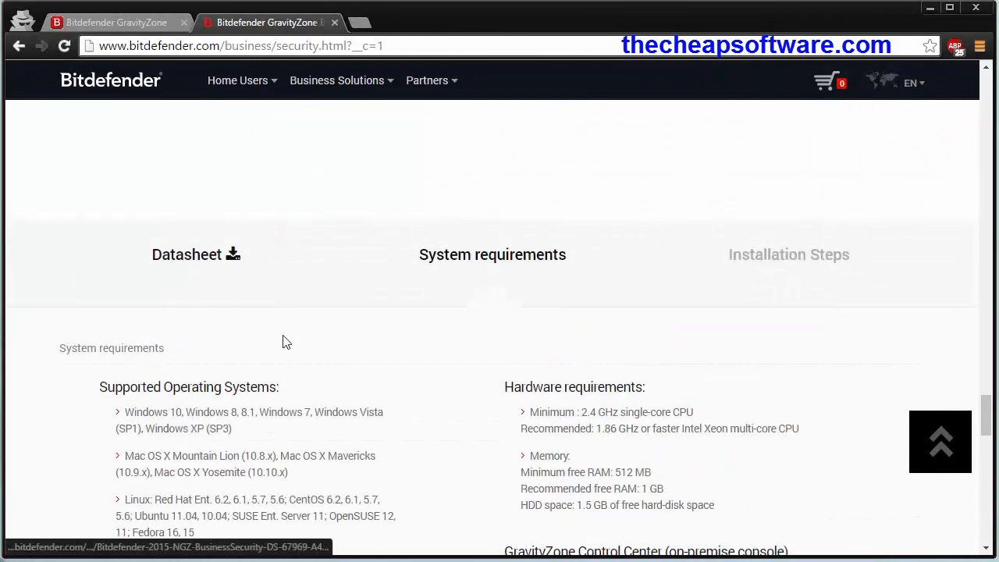
{"action": "scroll", "scroll_direction": "up", "scroll_amount": 3}
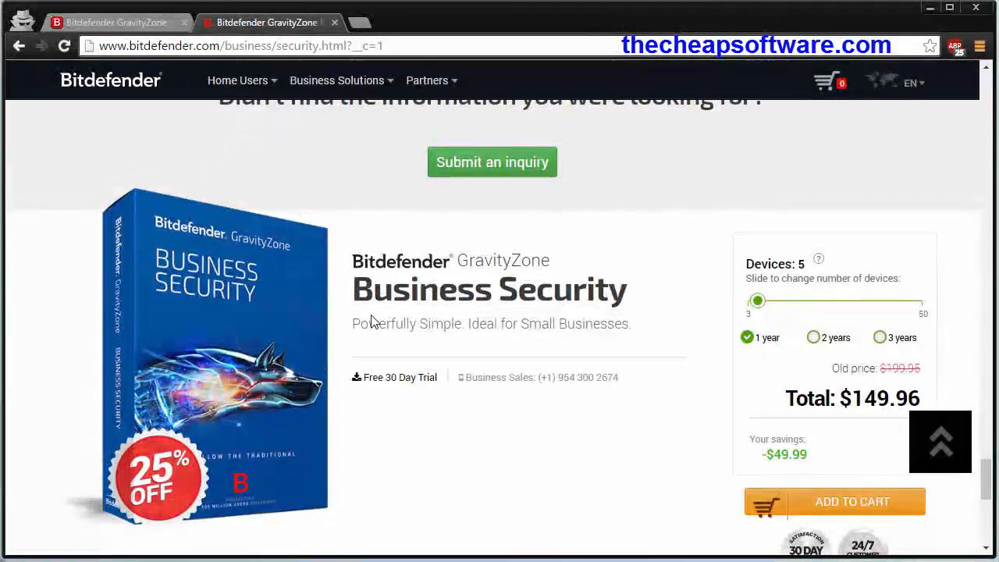
{"action": "scroll", "scroll_direction": "down", "scroll_amount": 3}
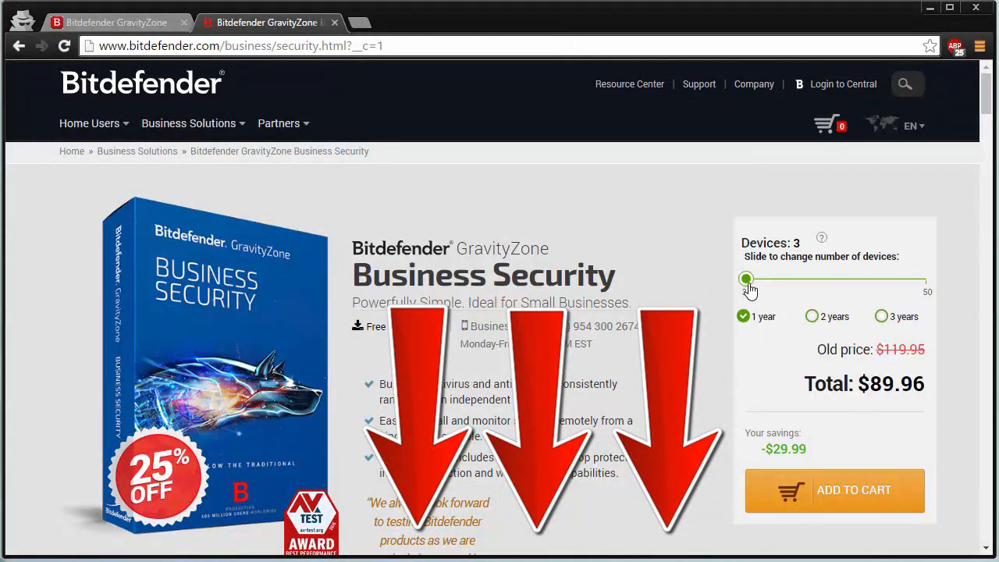
Step: Price Business Security for 15 devices on a 2-year subscription, totalling $693.71
{"action": "left_click_drag", "start_coordinate": [746, 278], "coordinate": [792, 278]}
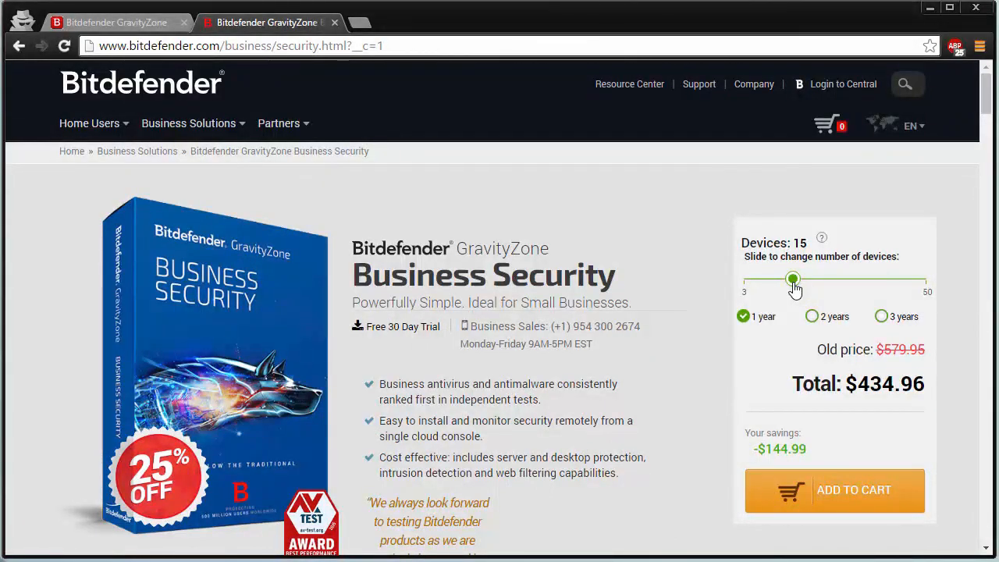
{"action": "left_click", "coordinate": [812, 315]}
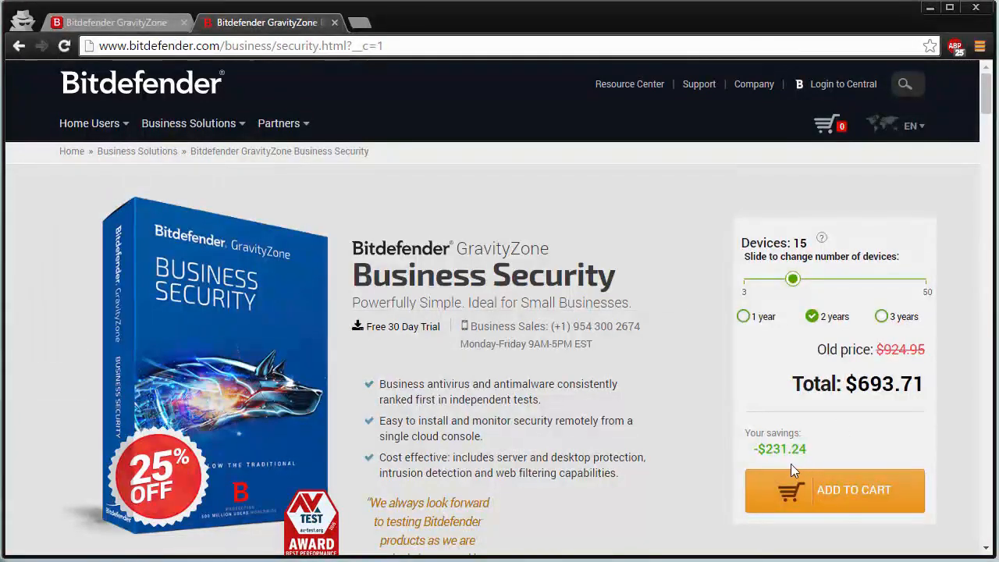
{"action": "mouse_move", "coordinate": [843, 449]}
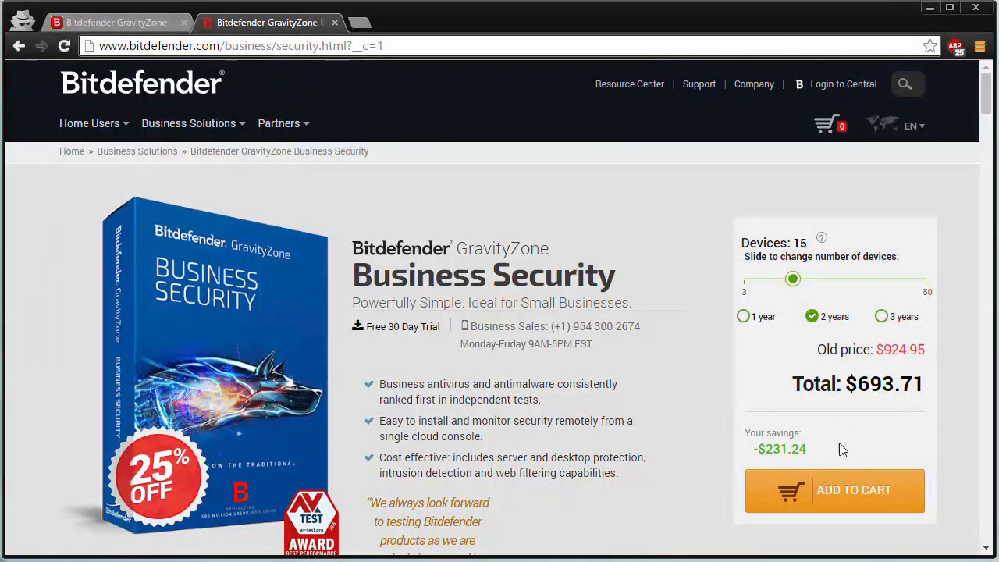